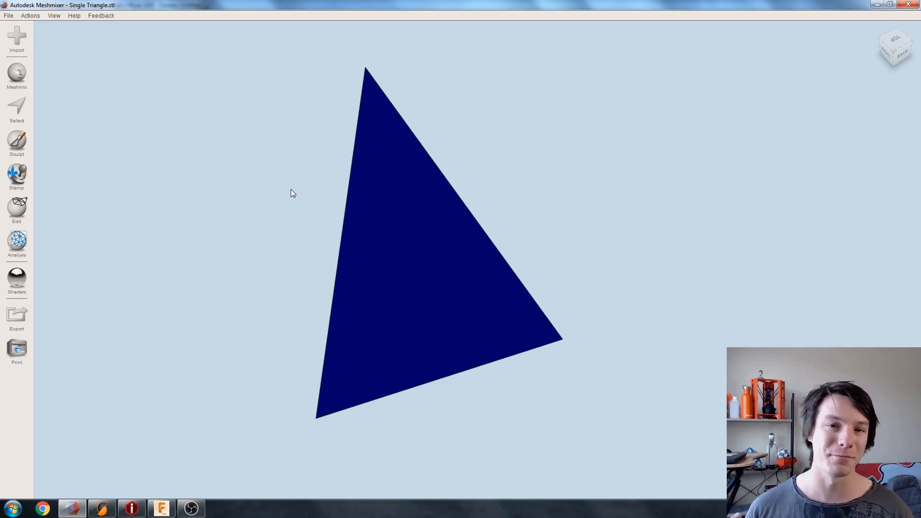
mouse_move(335, 178)
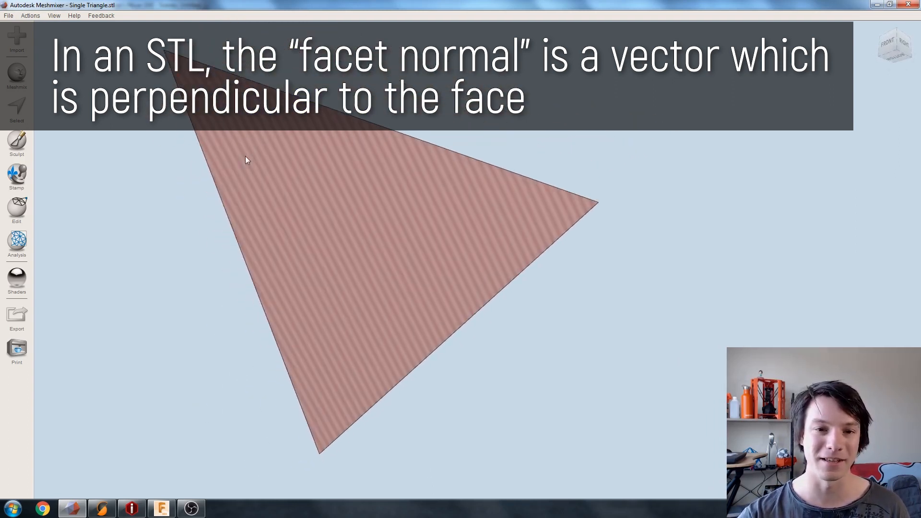
mouse_move(263, 156)
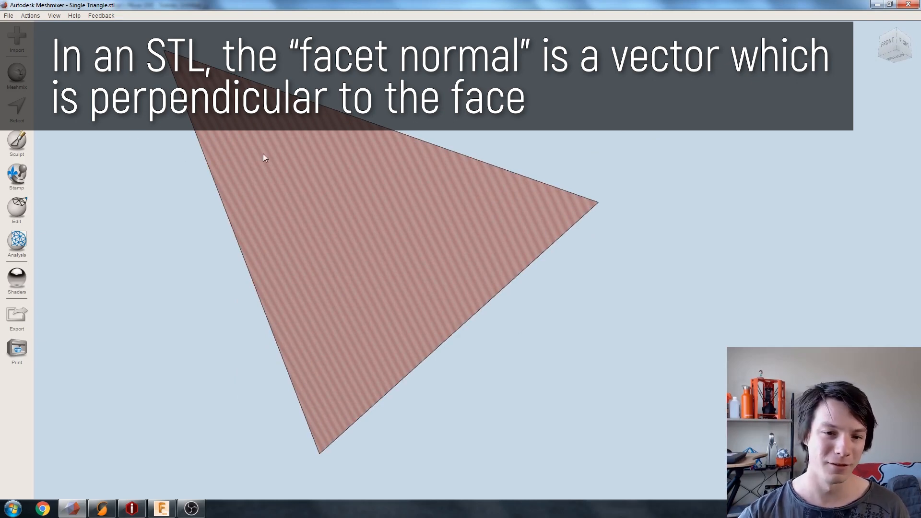
mouse_move(434, 225)
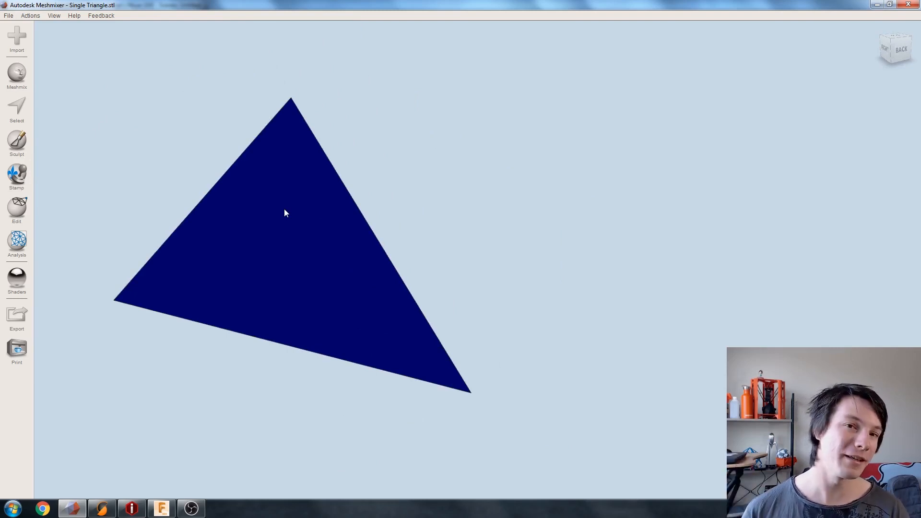
Orbit the mesh in Meshmixer and run an editing operation from the Edit list.
drag(287, 211, 241, 159)
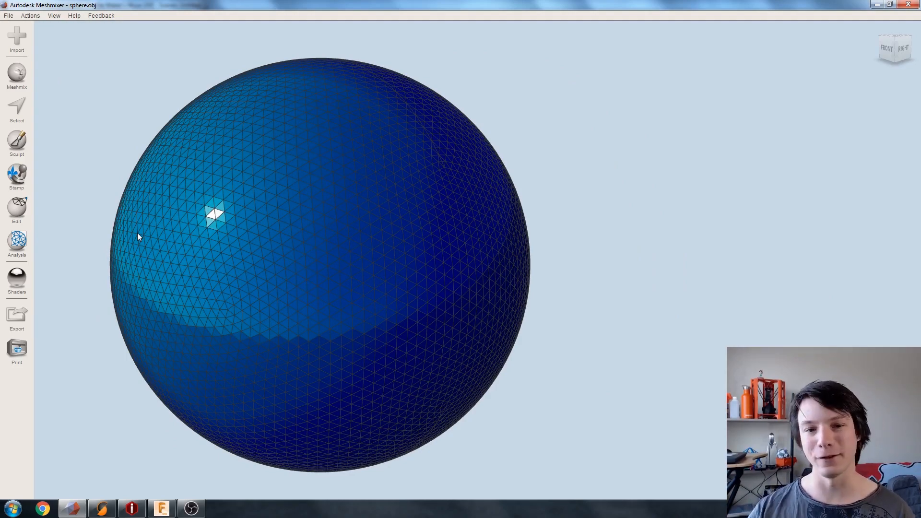
drag(139, 236, 429, 156)
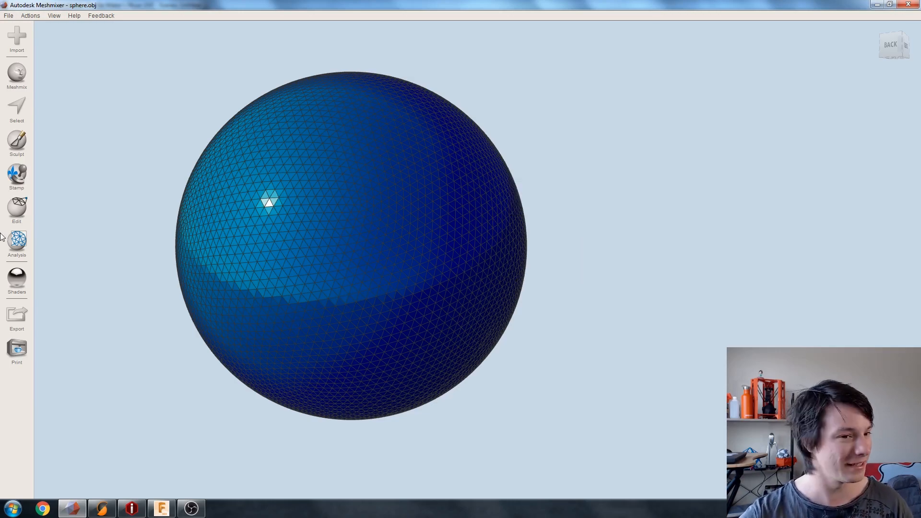
click(17, 210)
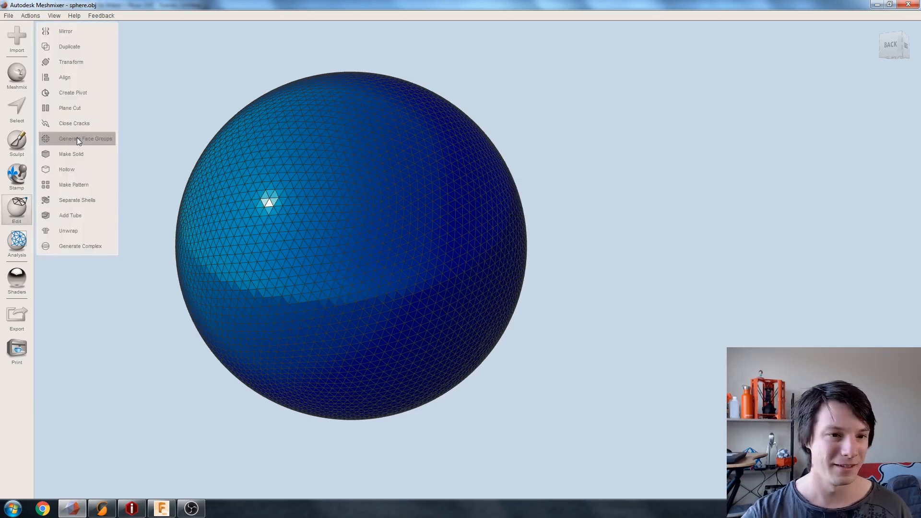
click(69, 107)
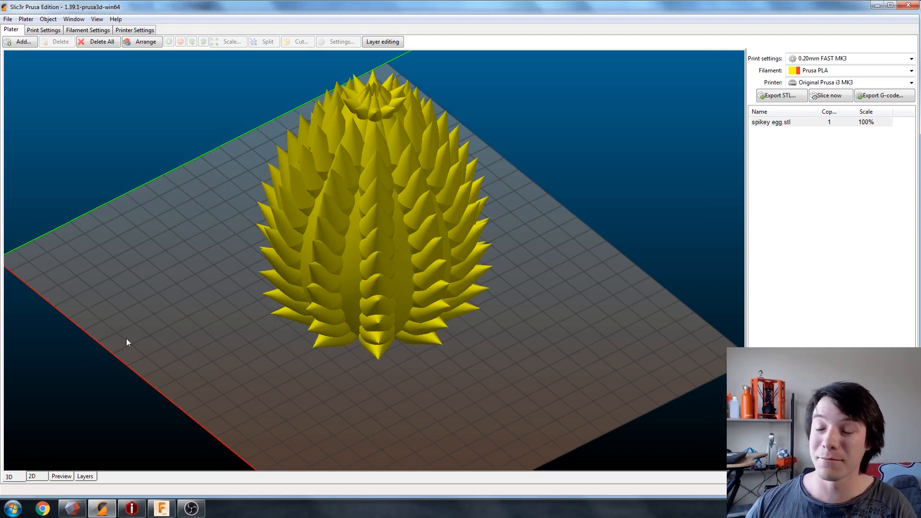
mouse_move(124, 372)
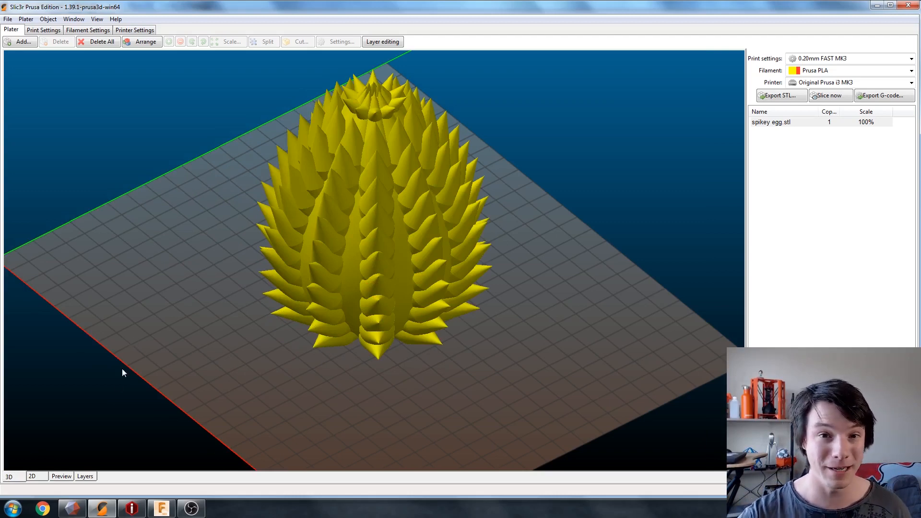
Bring up Slic3r Prusa Edition with spikey egg.stl on the Plater and zoom in.
click(61, 476)
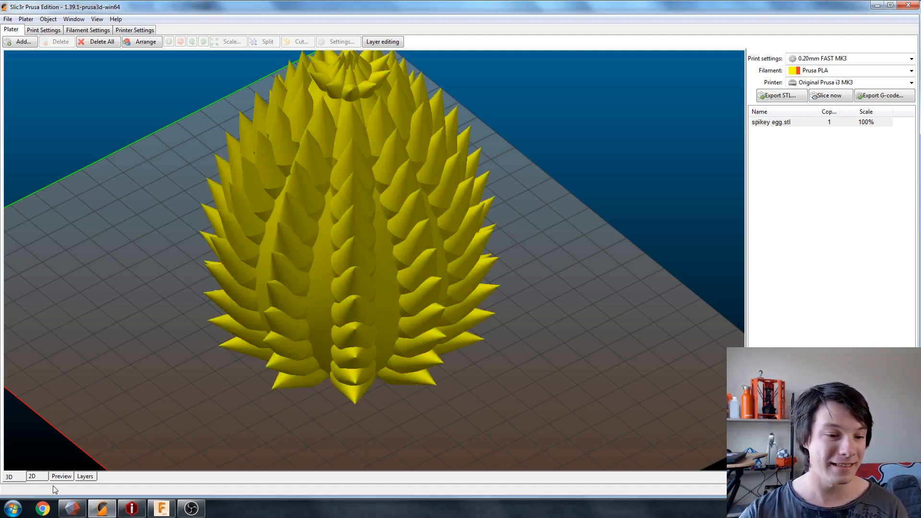
click(61, 476)
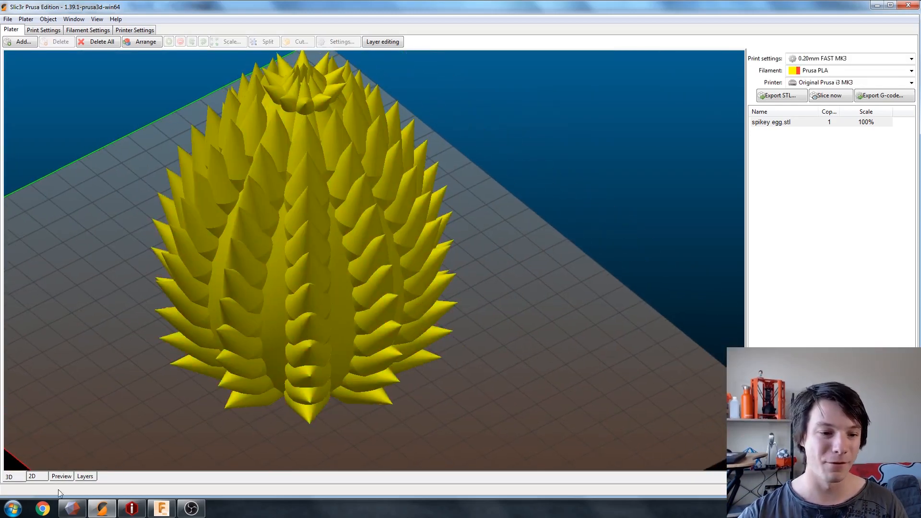
click(61, 476)
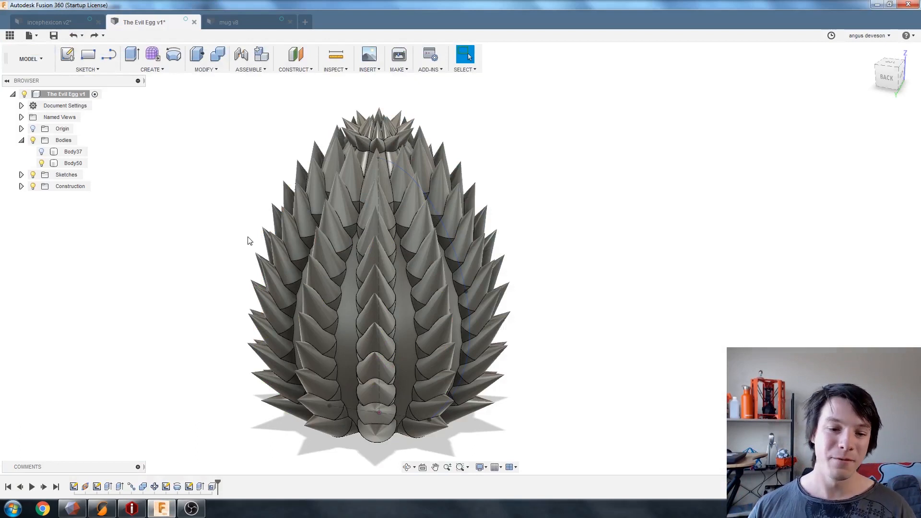
mouse_move(247, 479)
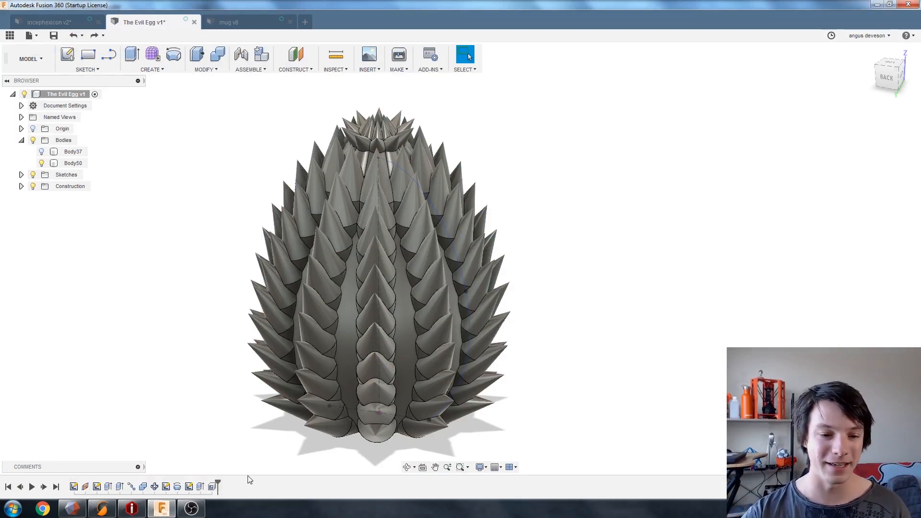
Edit the 0.05 mm Shell feature of The Evil Egg and view its Bodies in the browser.
click(73, 163)
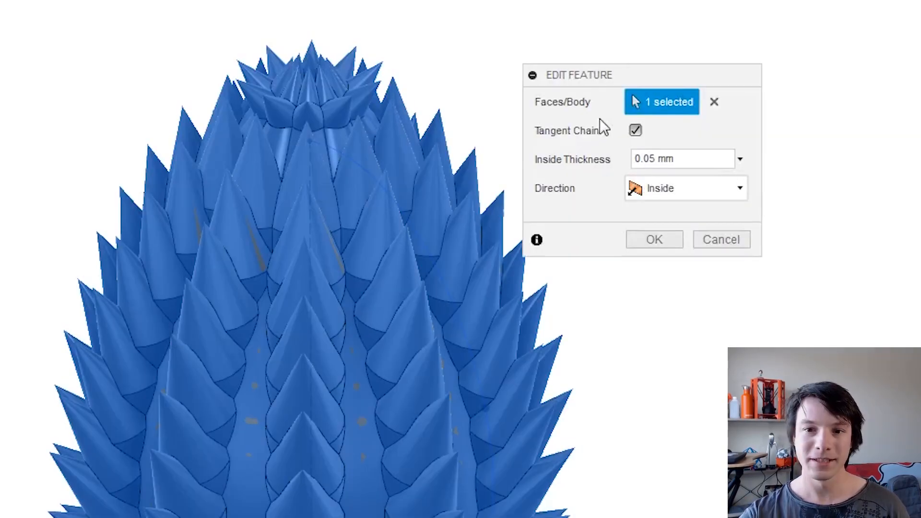
mouse_move(590, 197)
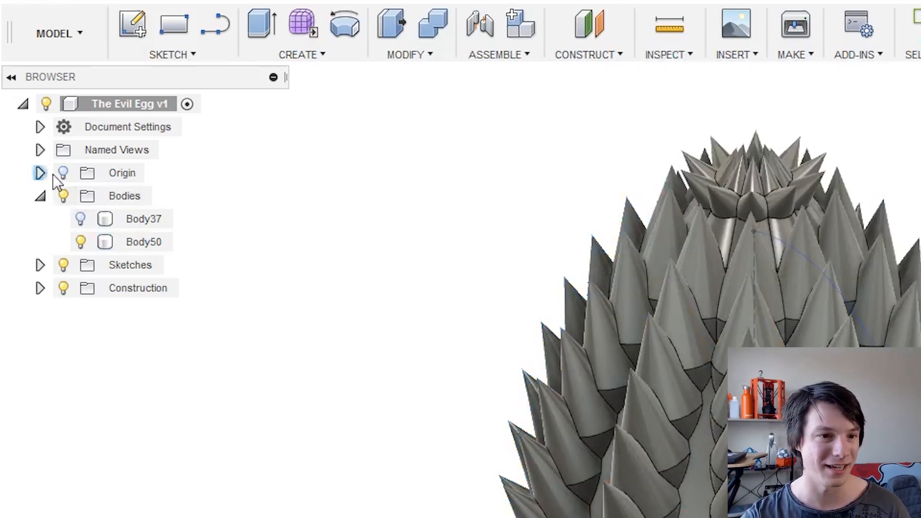
click(41, 173)
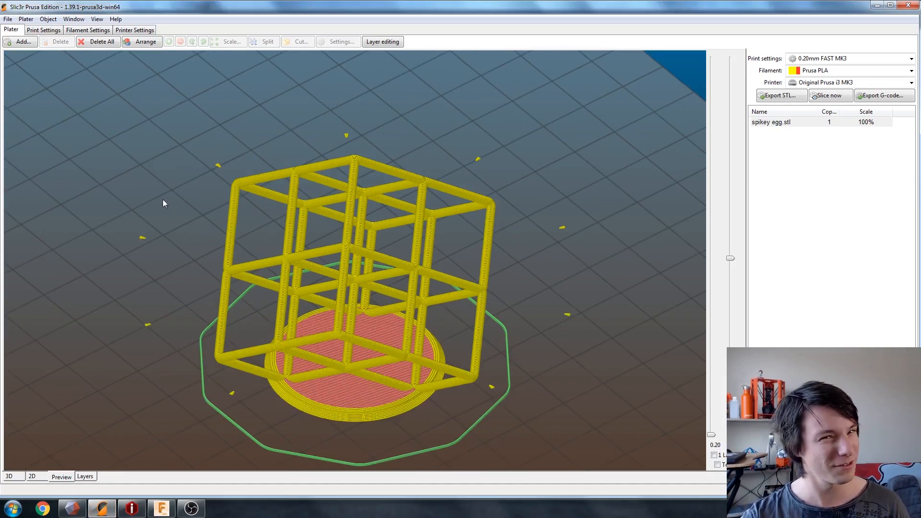
mouse_move(173, 255)
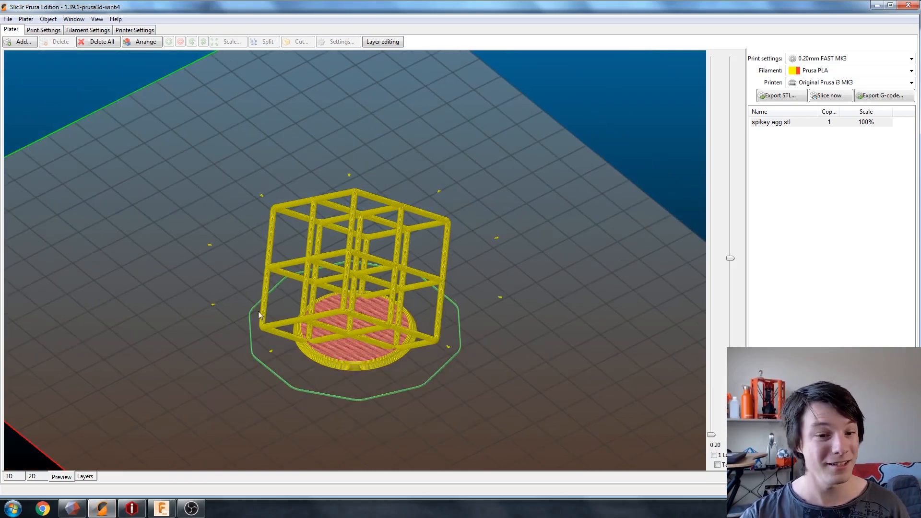
mouse_move(249, 293)
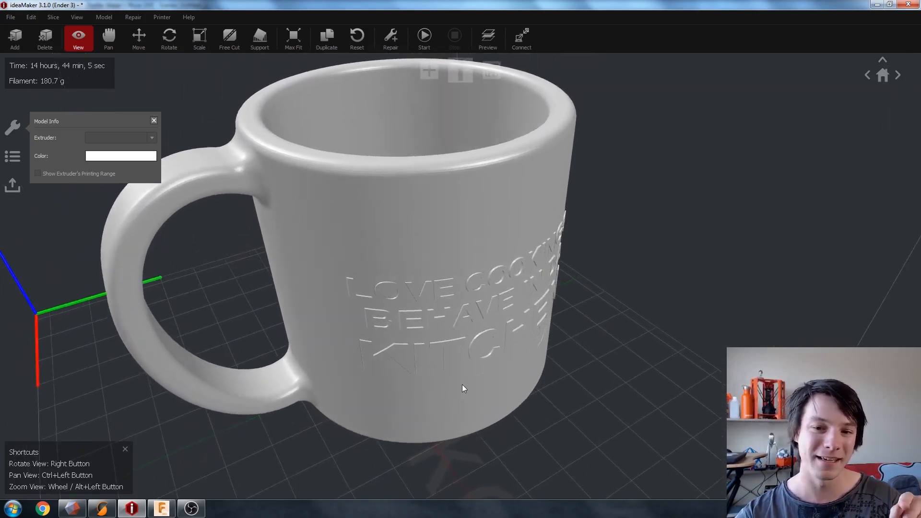
Slice the Cooking Mug with the Ender 3 0.2mm template and wait for the print estimate.
drag(465, 387, 271, 311)
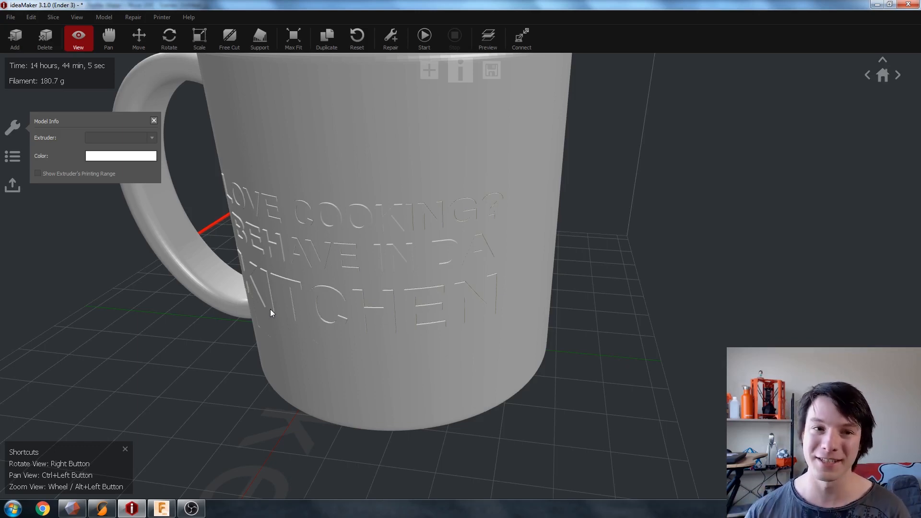
click(423, 36)
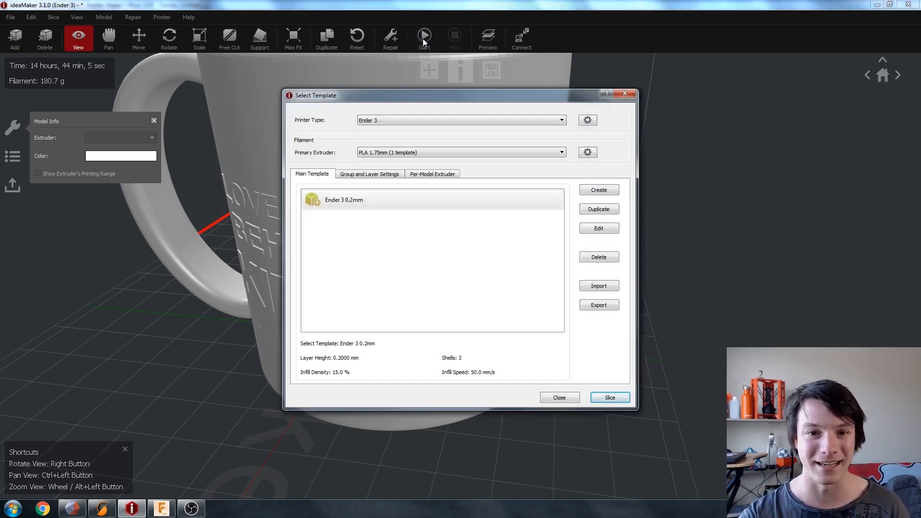
click(609, 397)
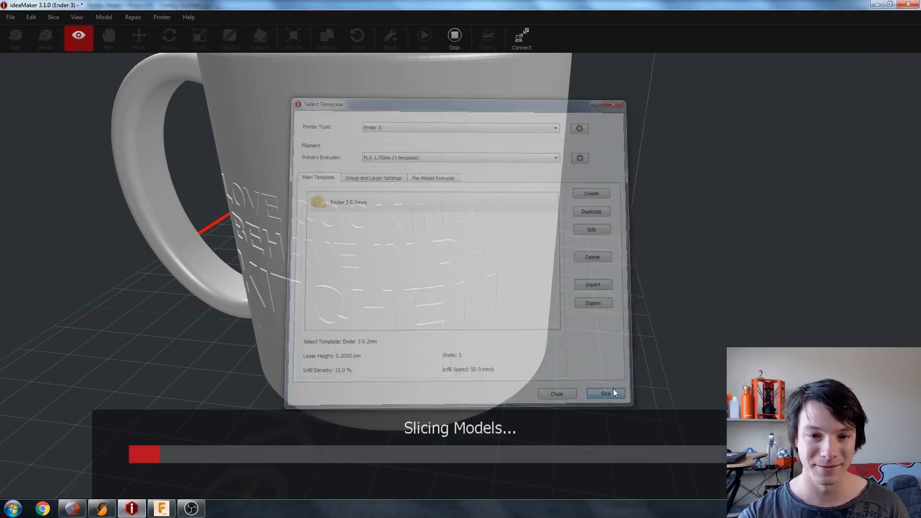
click(605, 394)
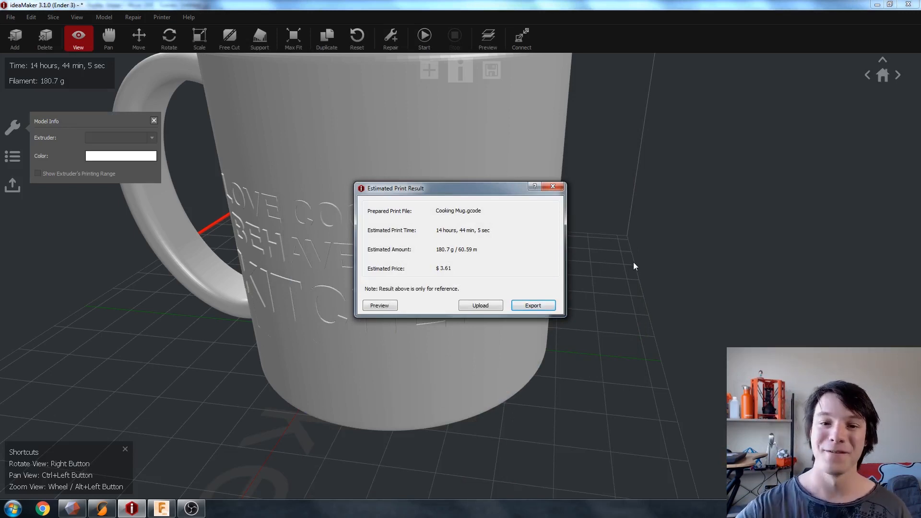
click(379, 305)
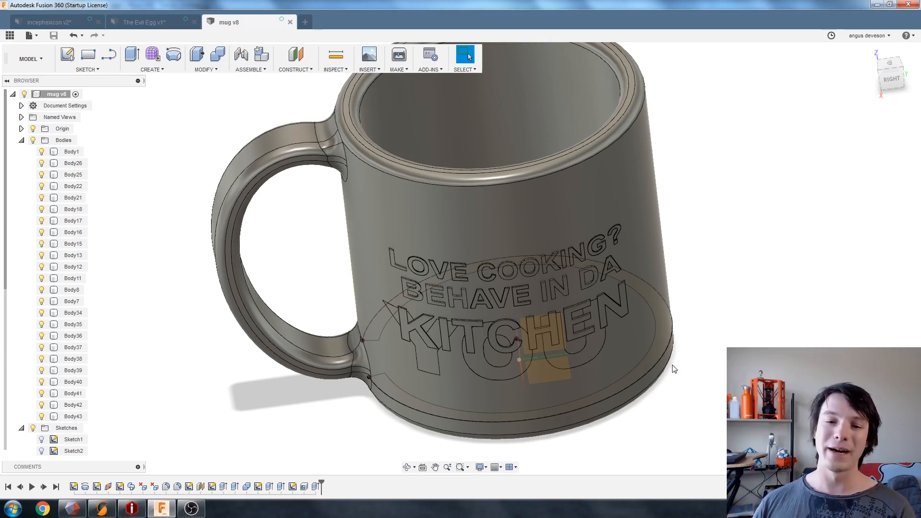
mouse_move(250, 31)
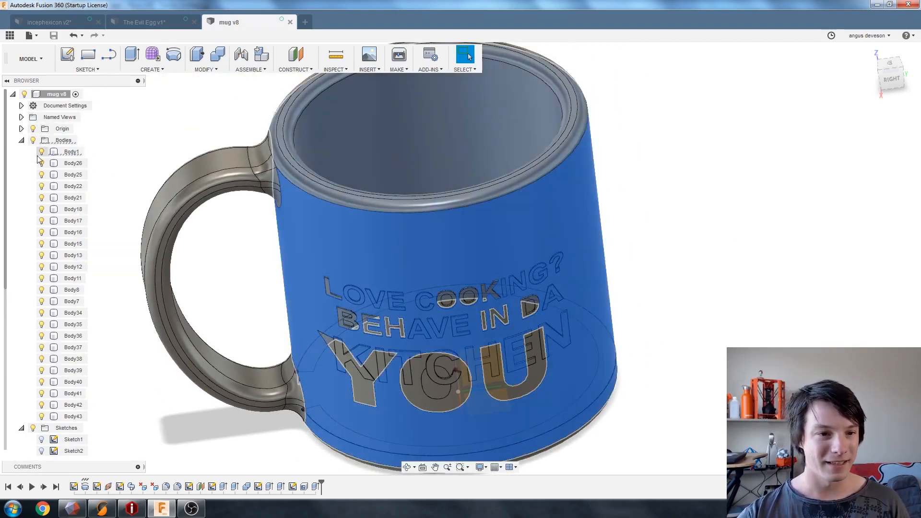
Hide the mug body to expose the embedded text and YOU lettering, then show it again.
click(41, 152)
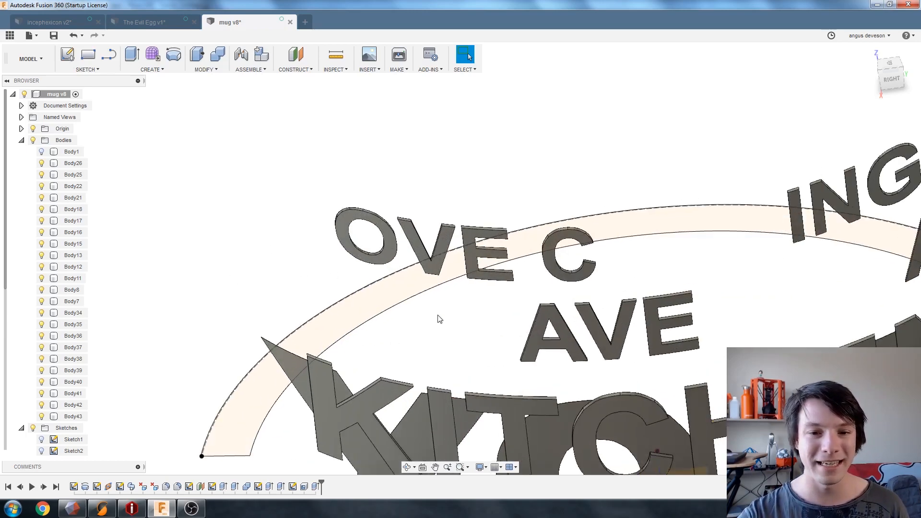
click(73, 186)
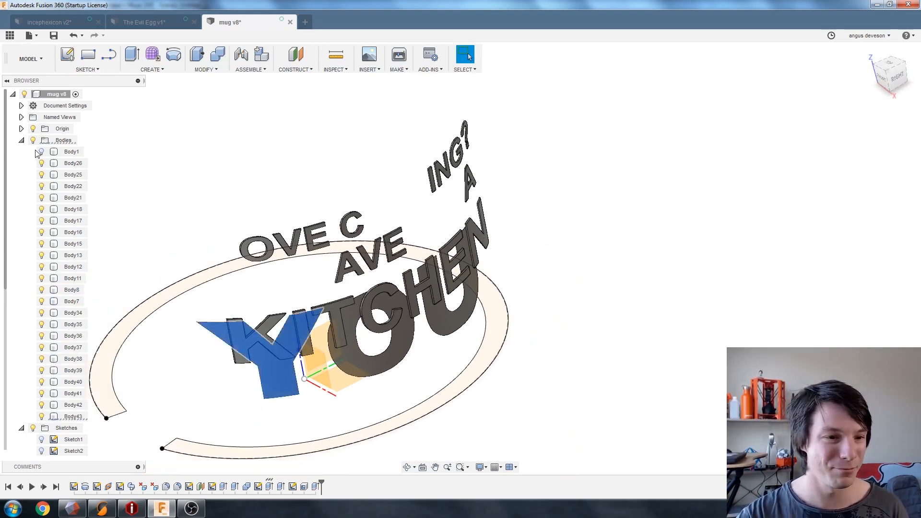
click(71, 152)
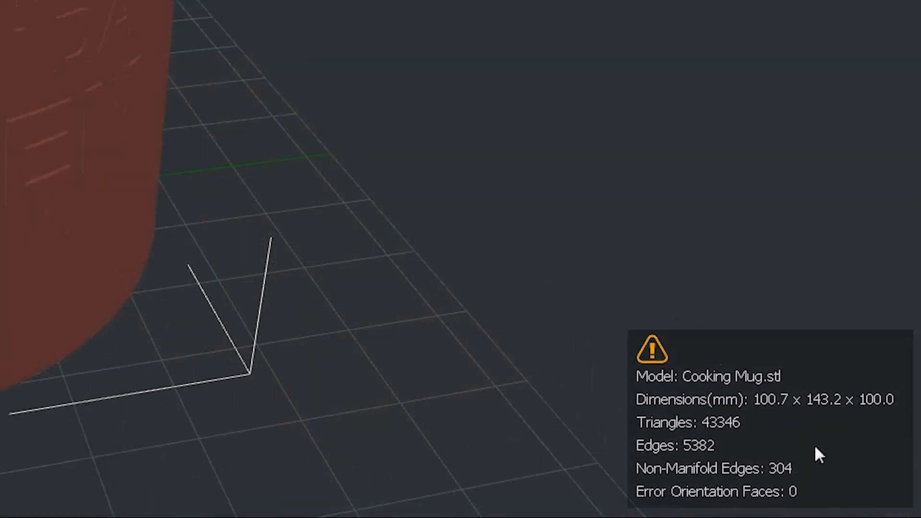
mouse_move(805, 481)
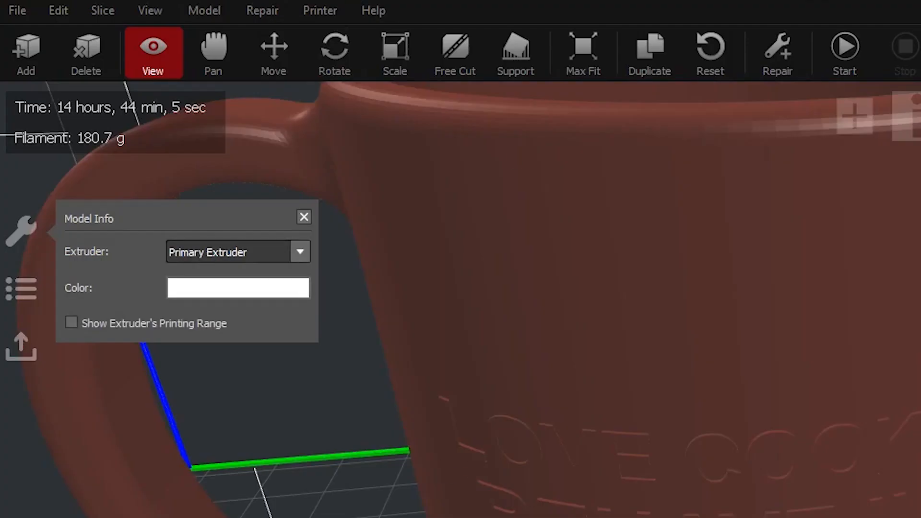
Show the mug as a wireframe via View > Show Wireframe.
click(150, 10)
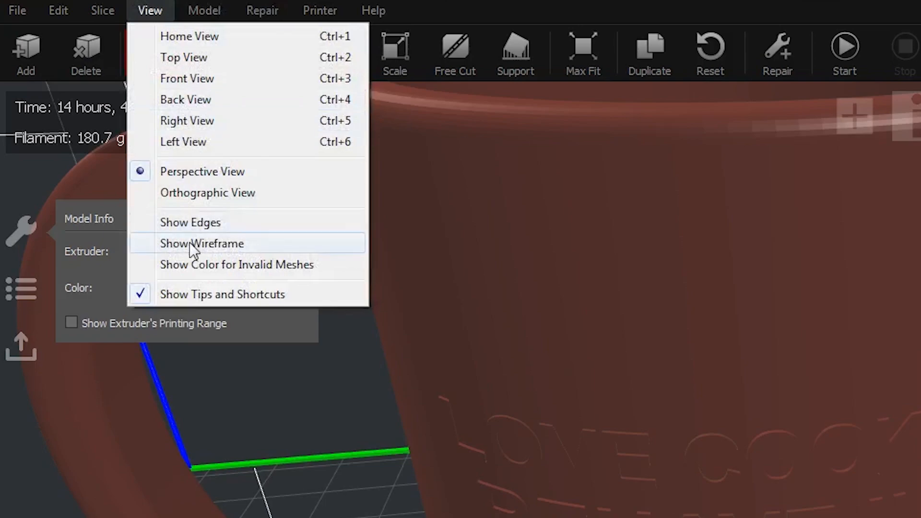
click(201, 243)
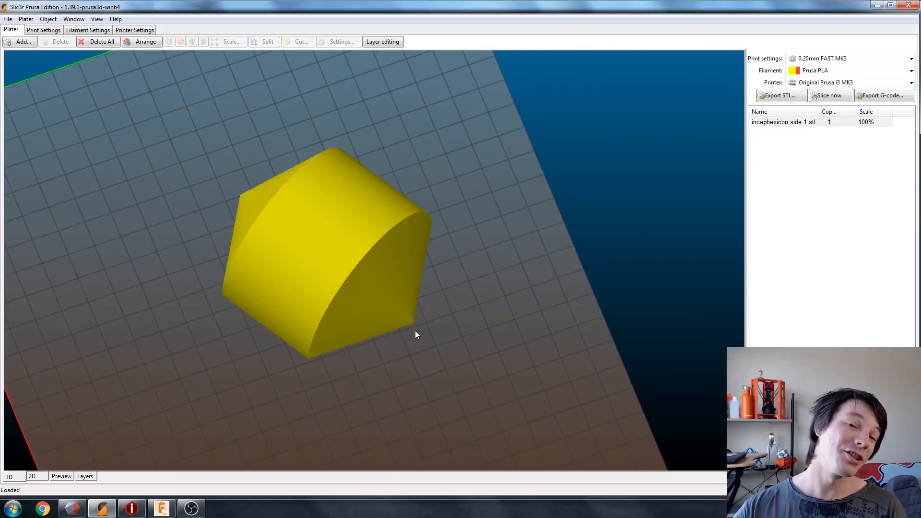
mouse_move(339, 364)
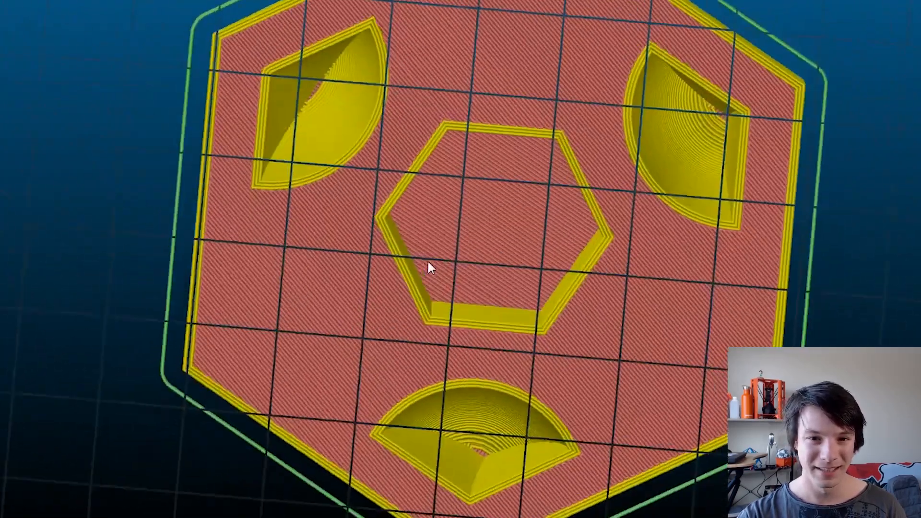
drag(429, 268, 564, 158)
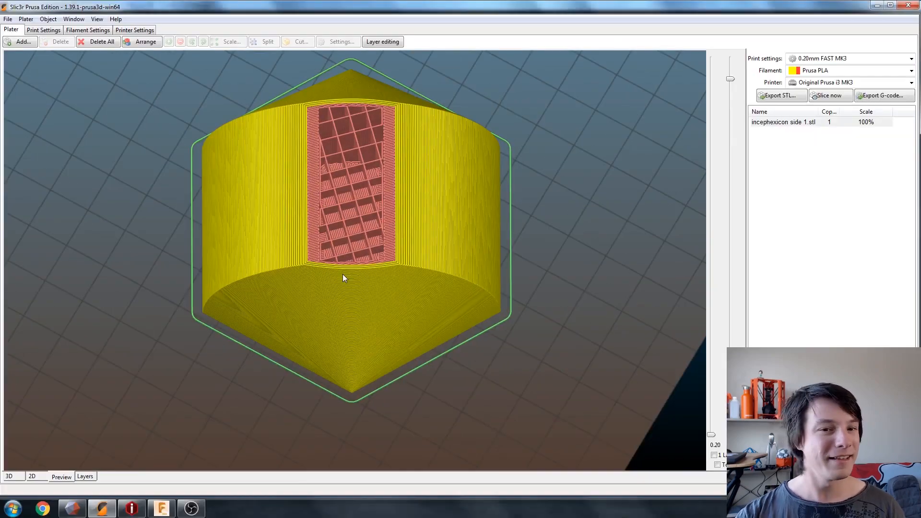
drag(344, 278, 414, 267)
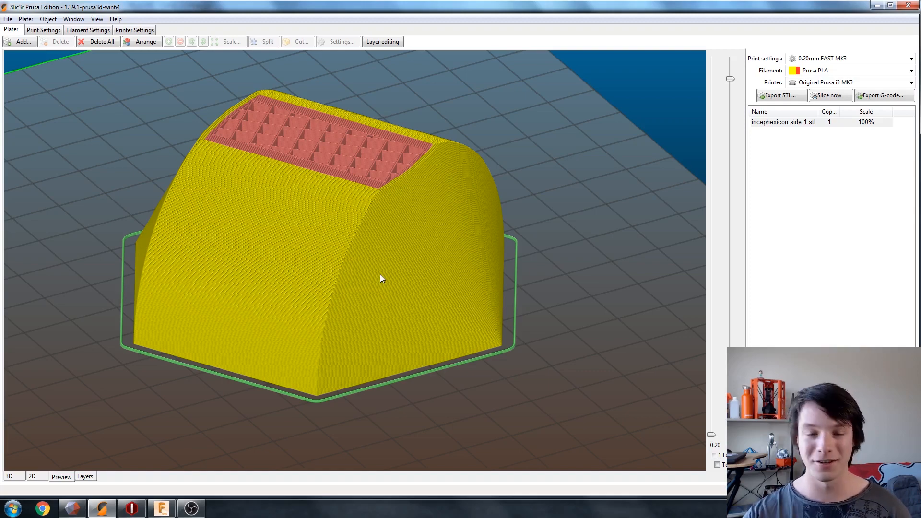
mouse_move(184, 419)
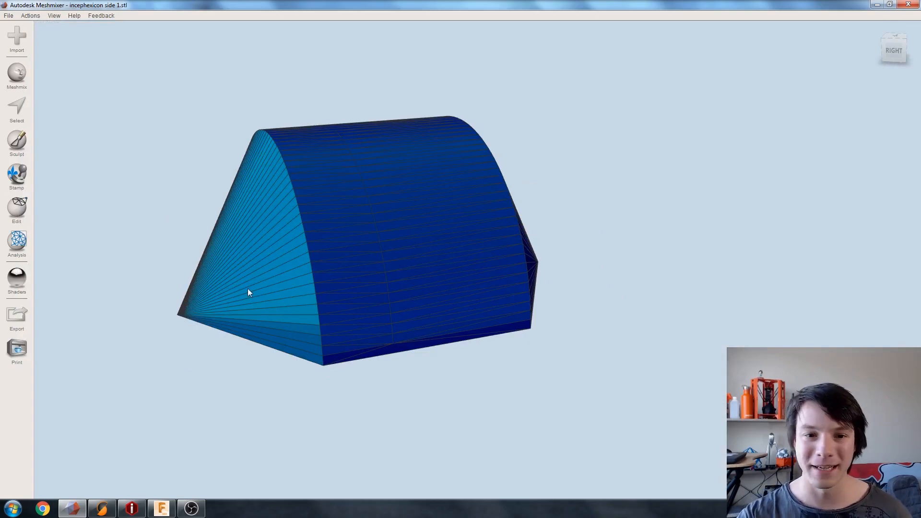
Orbit the incephexicon side mesh and run Separate Shells from the Edit panel.
drag(246, 292, 387, 286)
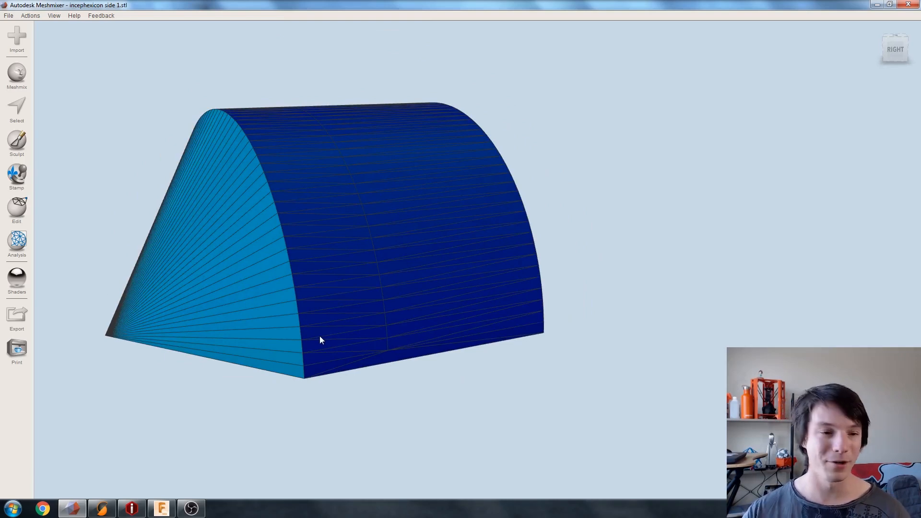
click(16, 211)
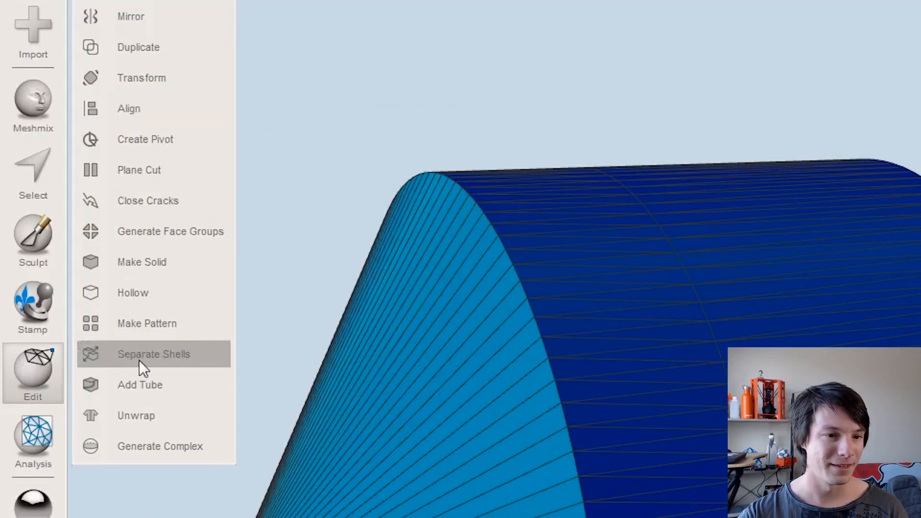
click(154, 354)
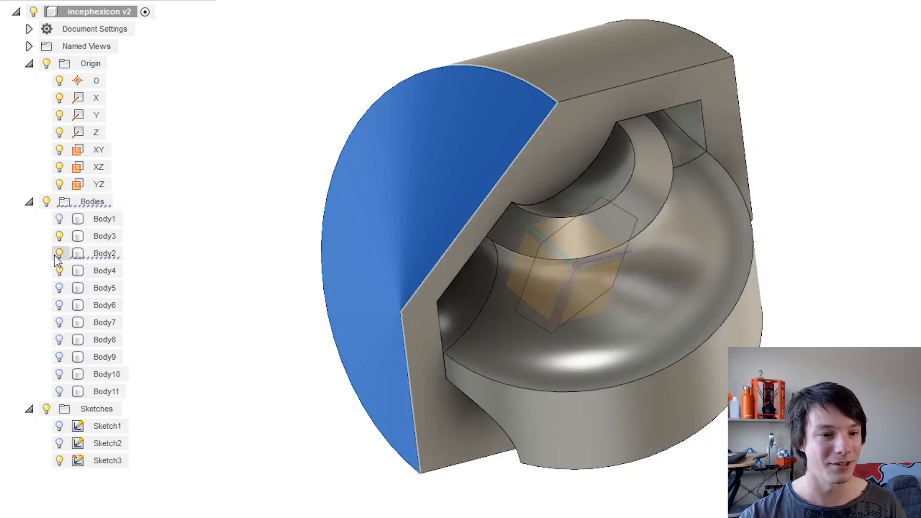
Toggle Body2's light bulb in incephexicon v2 to reveal the nested inner model.
click(104, 270)
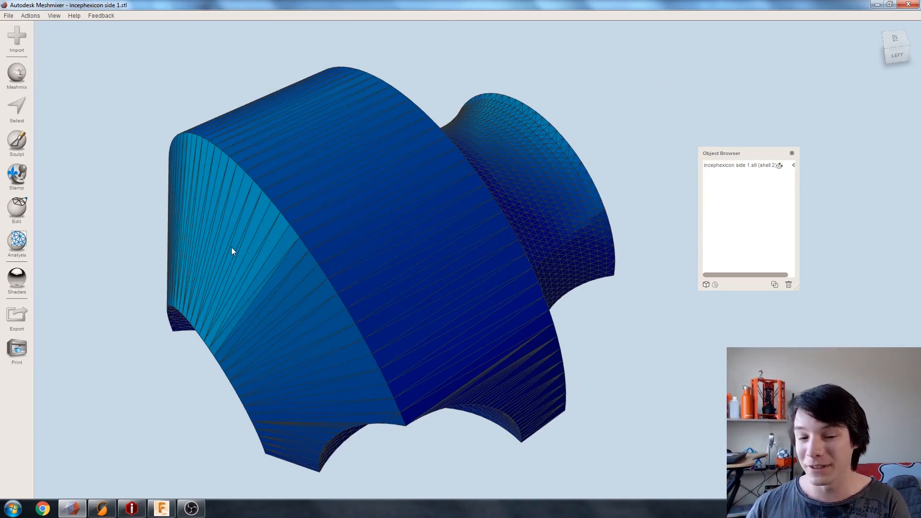
Show the sliced preview of incephexicon side 1 with its pink layer band.
click(101, 508)
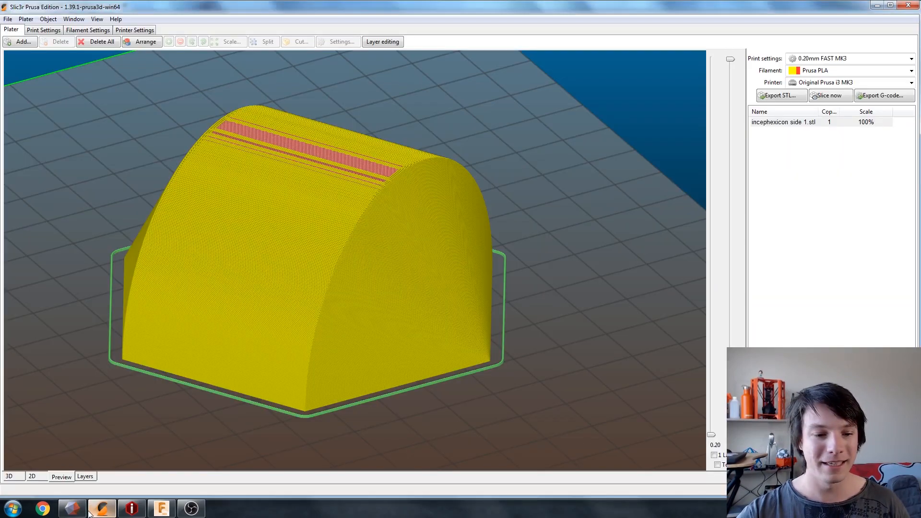